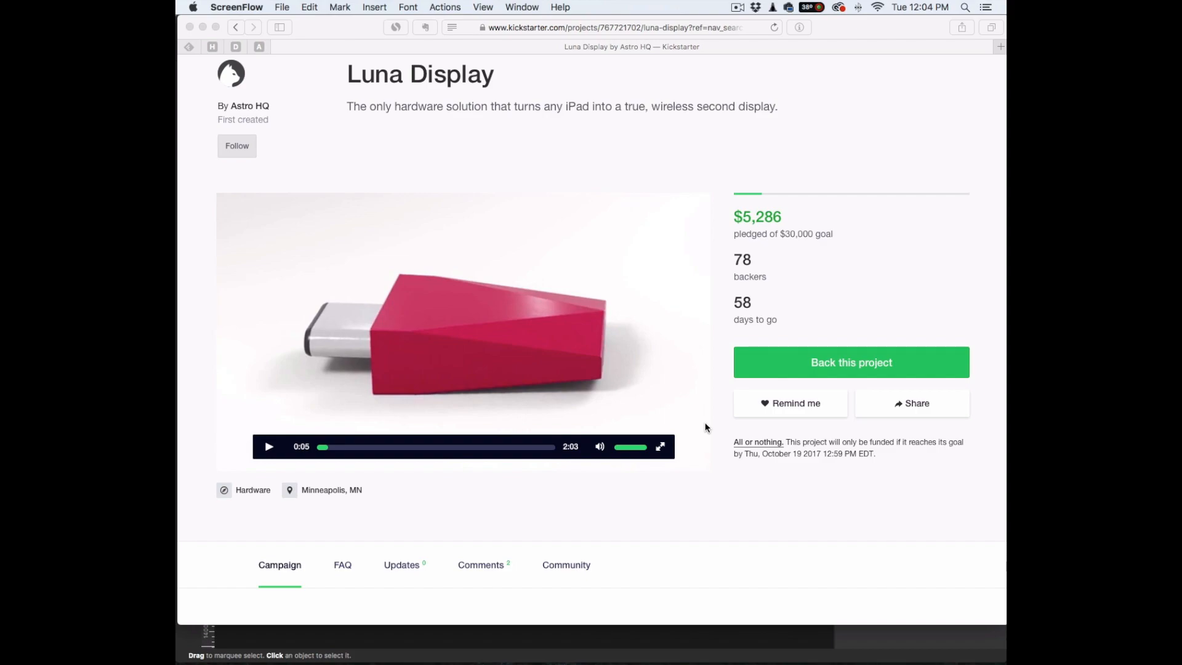
{"action": "mouse_move", "coordinate": [511, 352]}
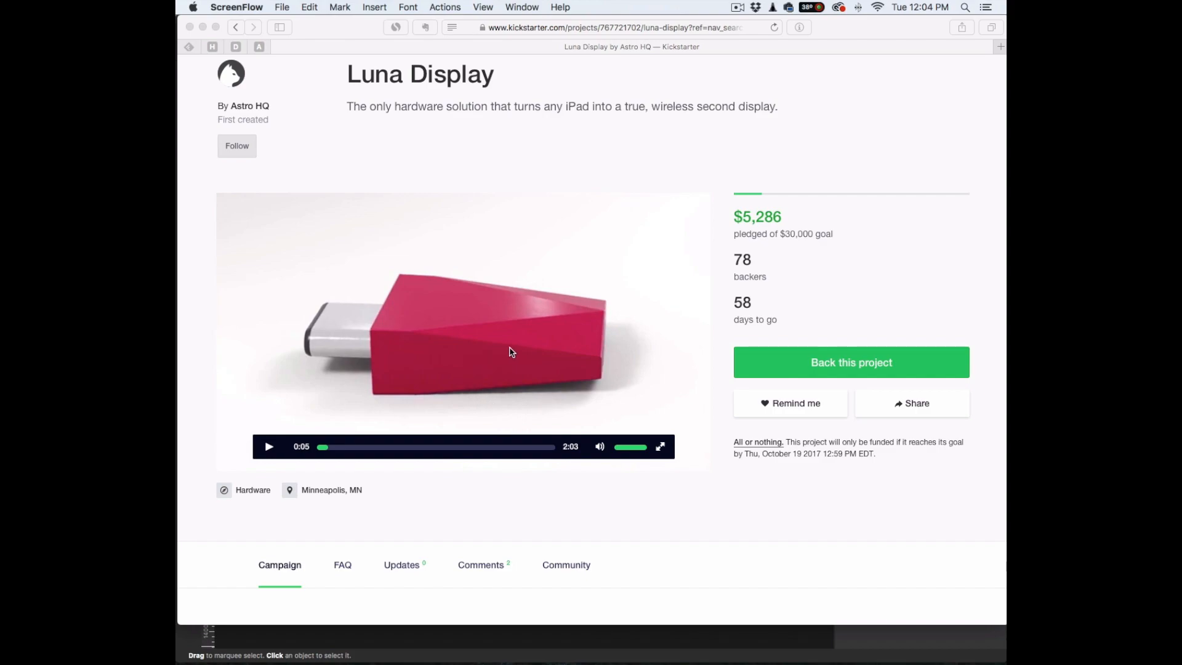
{"action": "mouse_move", "coordinate": [589, 354]}
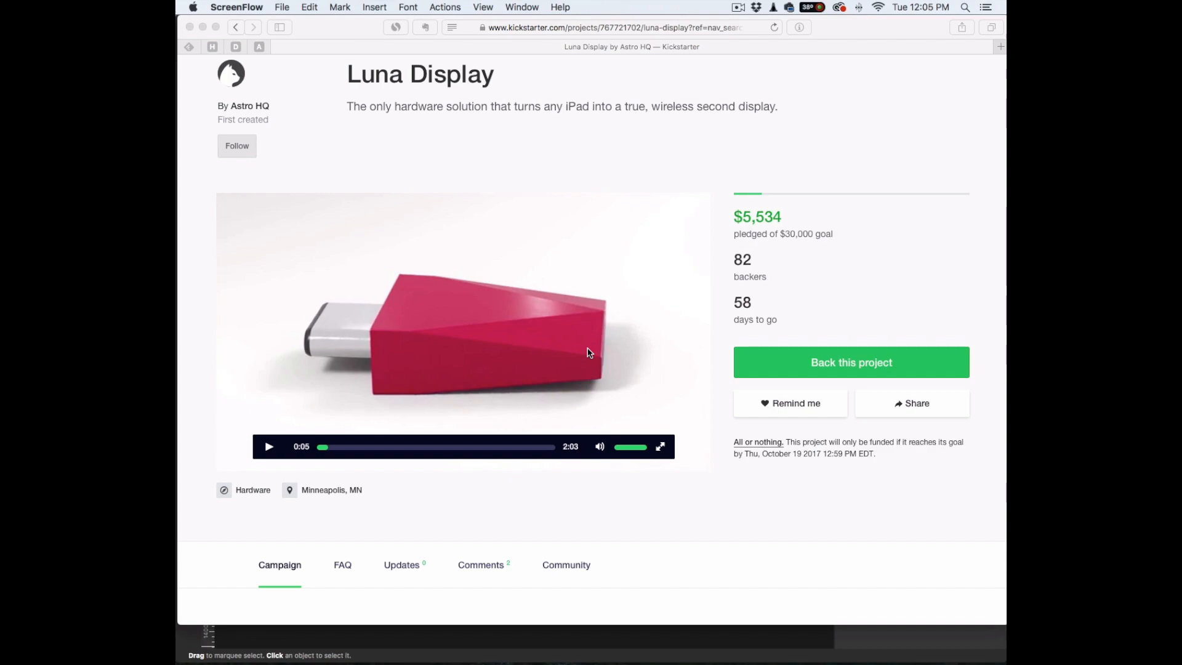
{"action": "mouse_move", "coordinate": [646, 261]}
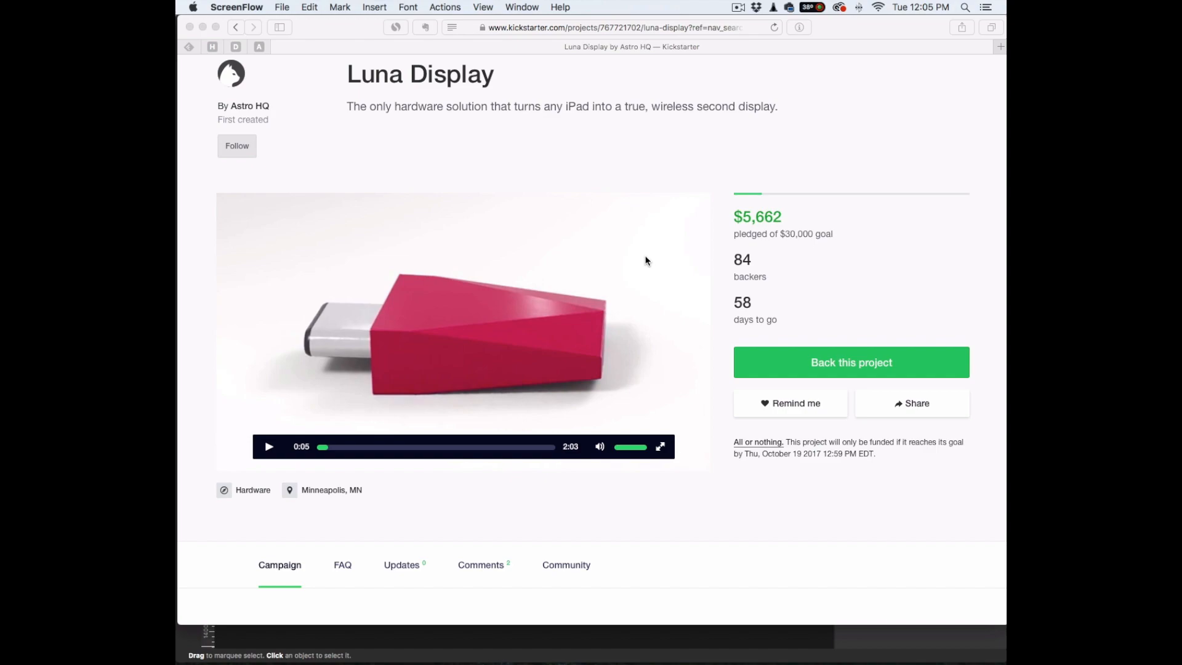
{"action": "mouse_move", "coordinate": [662, 311]}
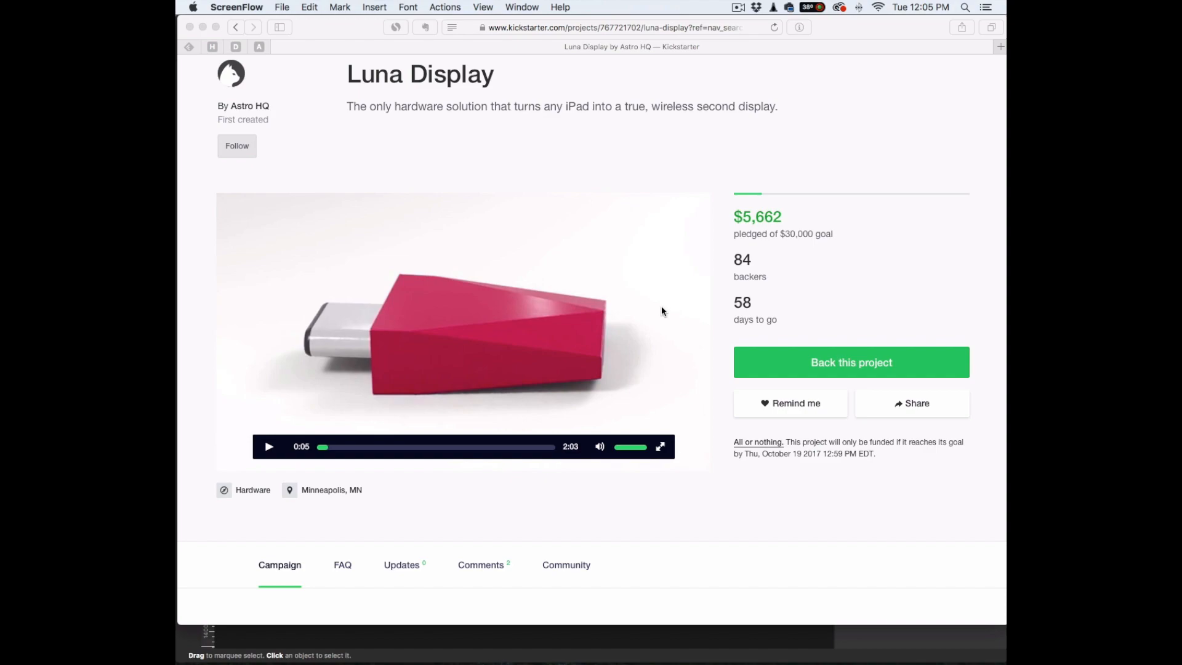
{"action": "scroll", "scroll_direction": "down", "scroll_amount": 3}
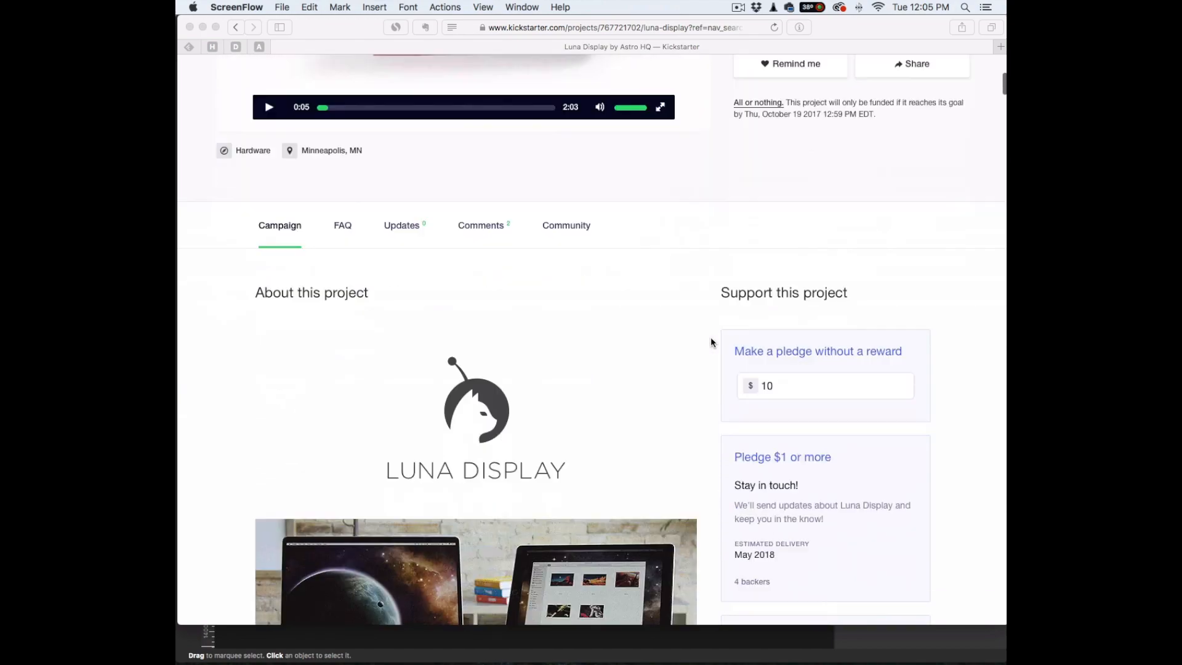
{"action": "scroll", "scroll_direction": "down", "scroll_amount": 3}
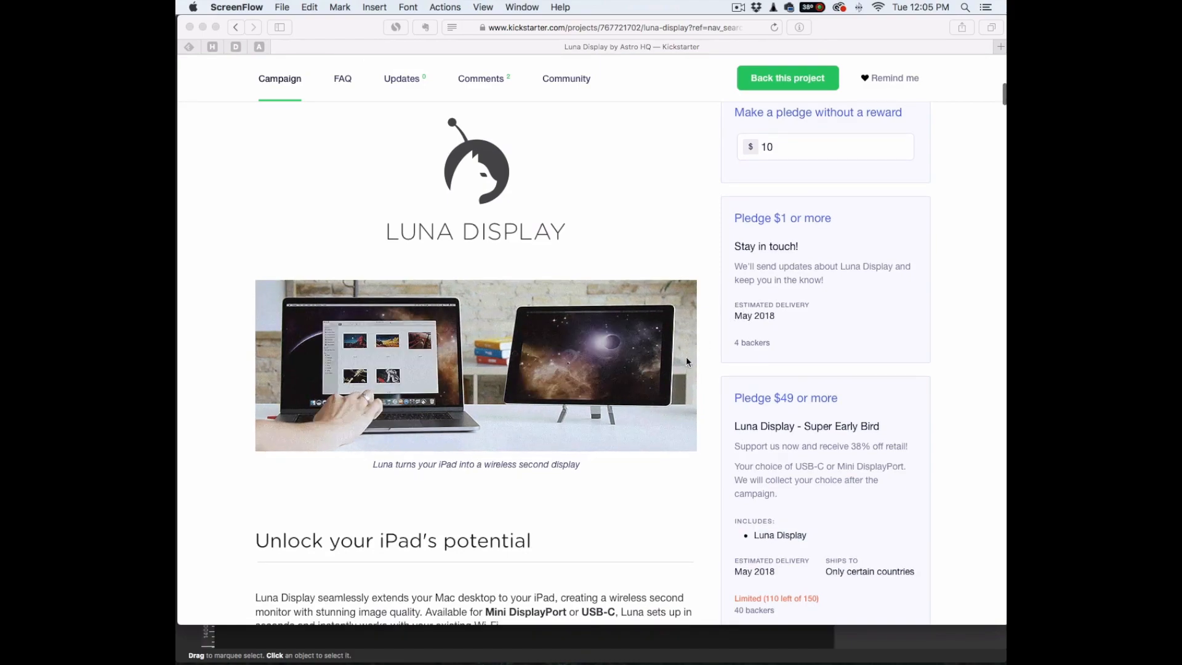
{"action": "mouse_move", "coordinate": [653, 344]}
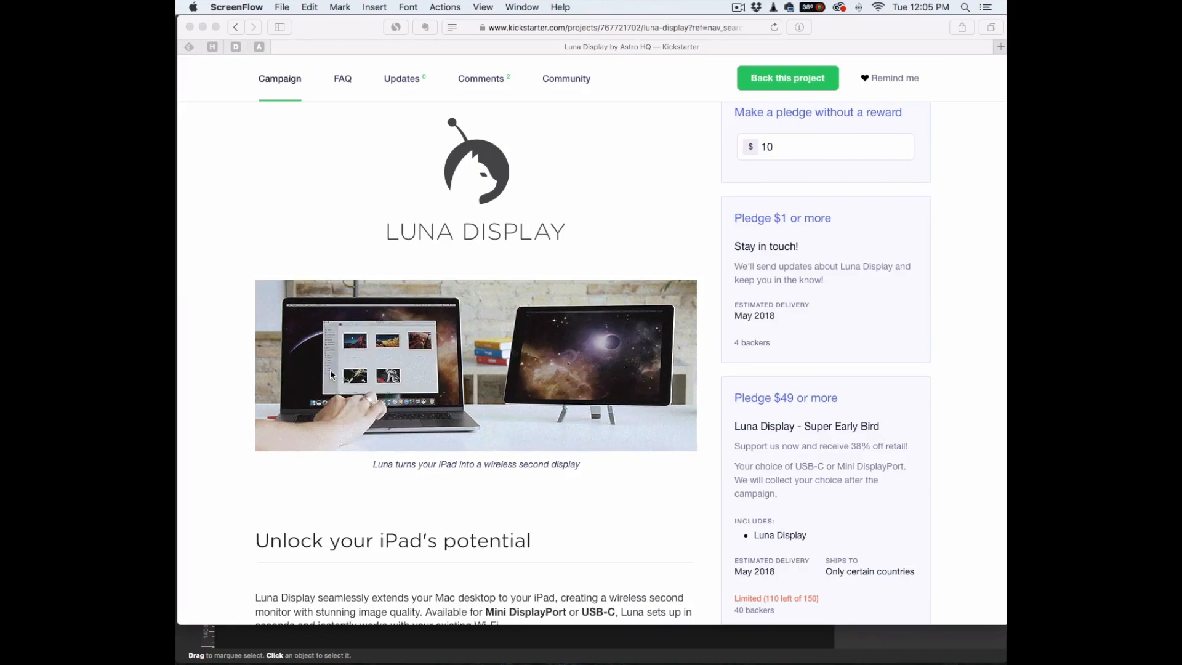
{"action": "scroll", "scroll_direction": "up", "scroll_amount": 3}
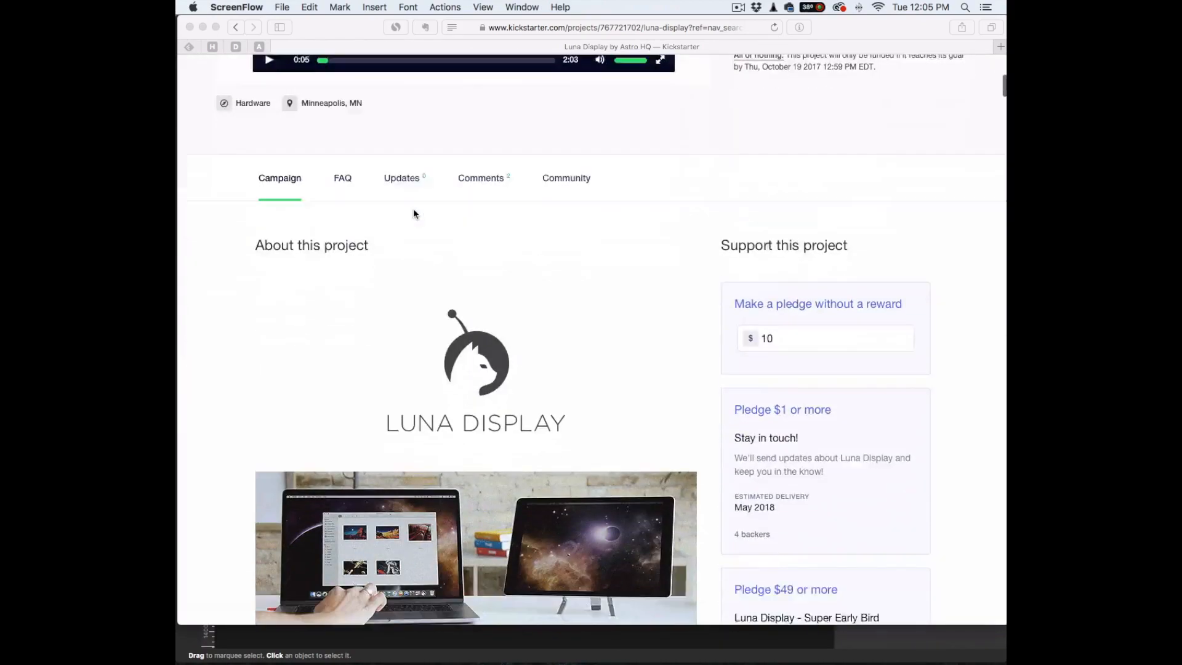
{"action": "scroll", "scroll_direction": "down", "scroll_amount": 3}
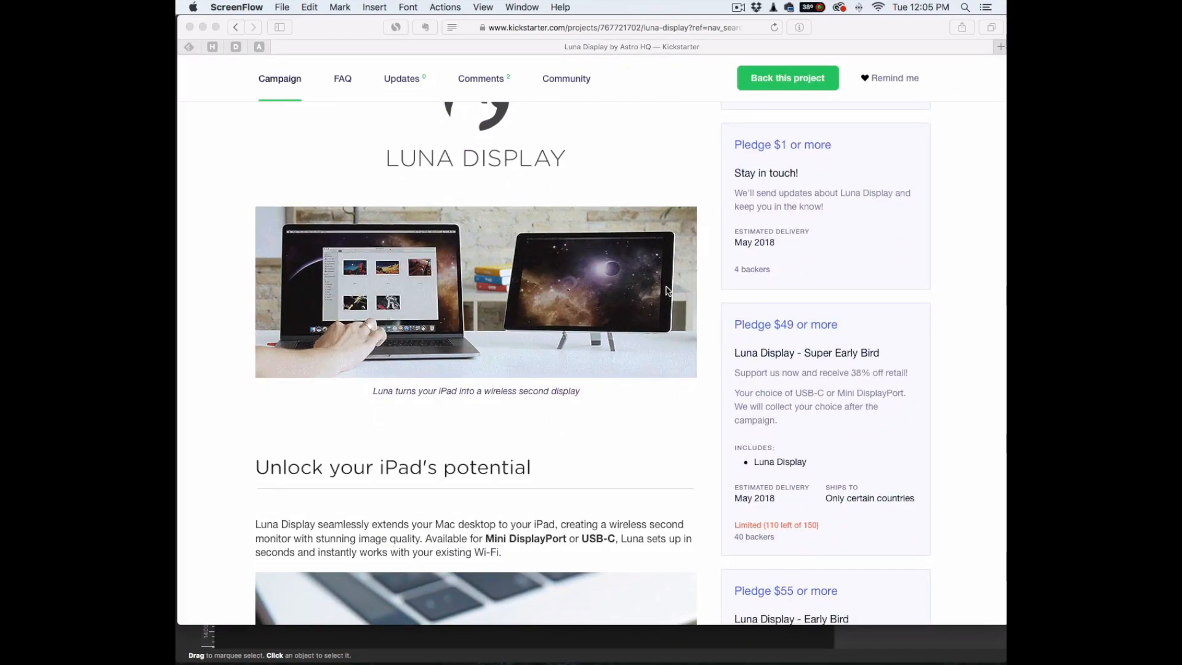
{"action": "mouse_move", "coordinate": [632, 311]}
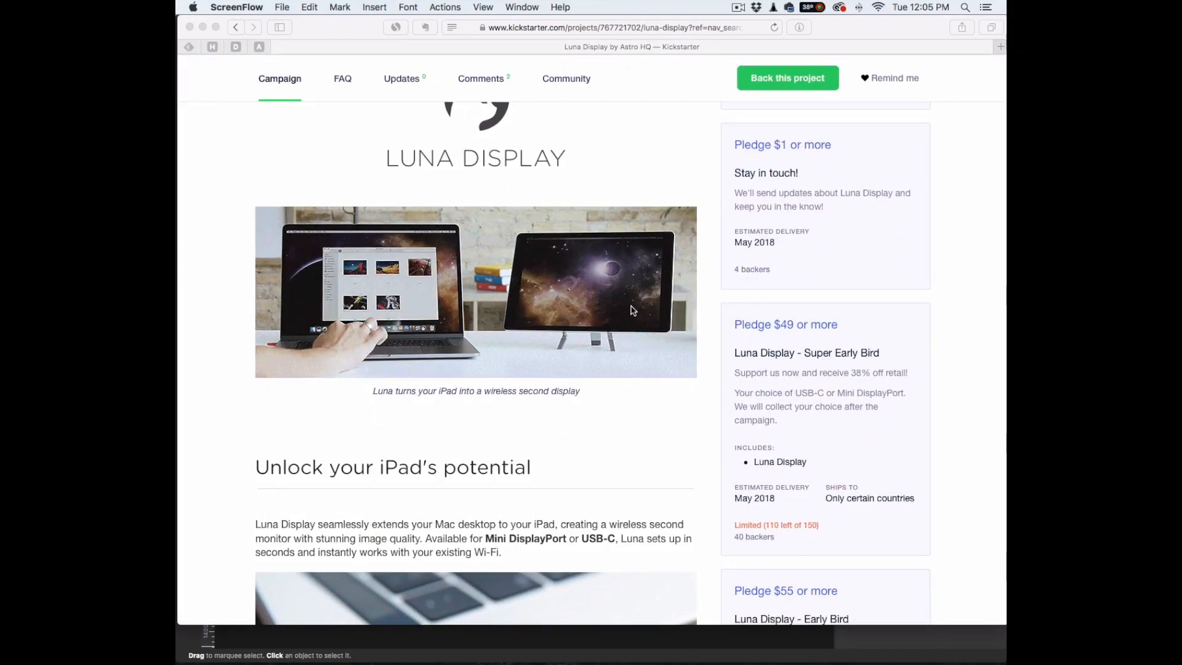
{"action": "scroll", "scroll_direction": "up", "scroll_amount": 3}
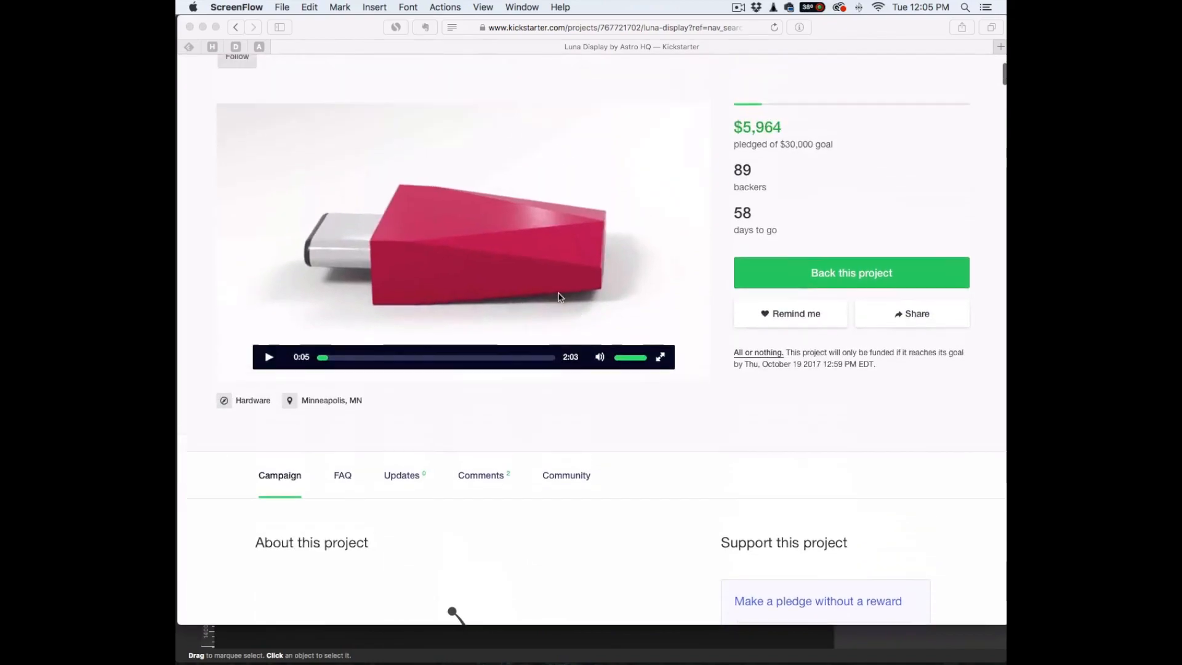
{"action": "scroll", "scroll_direction": "up", "scroll_amount": 3}
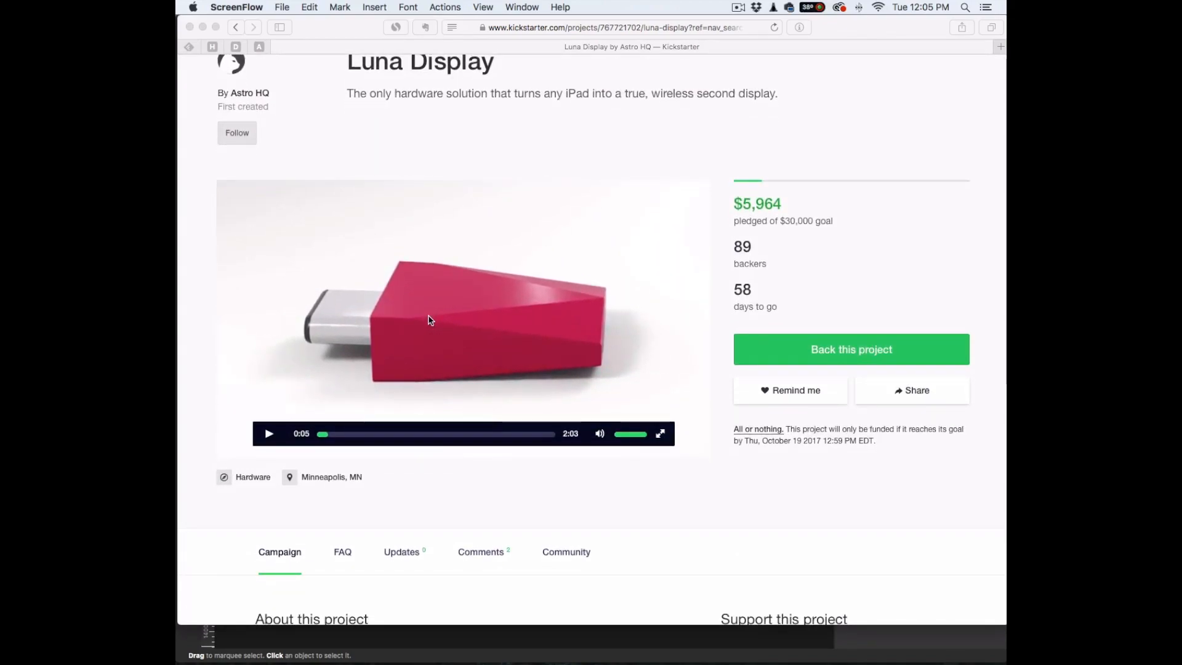
{"action": "mouse_move", "coordinate": [451, 230]}
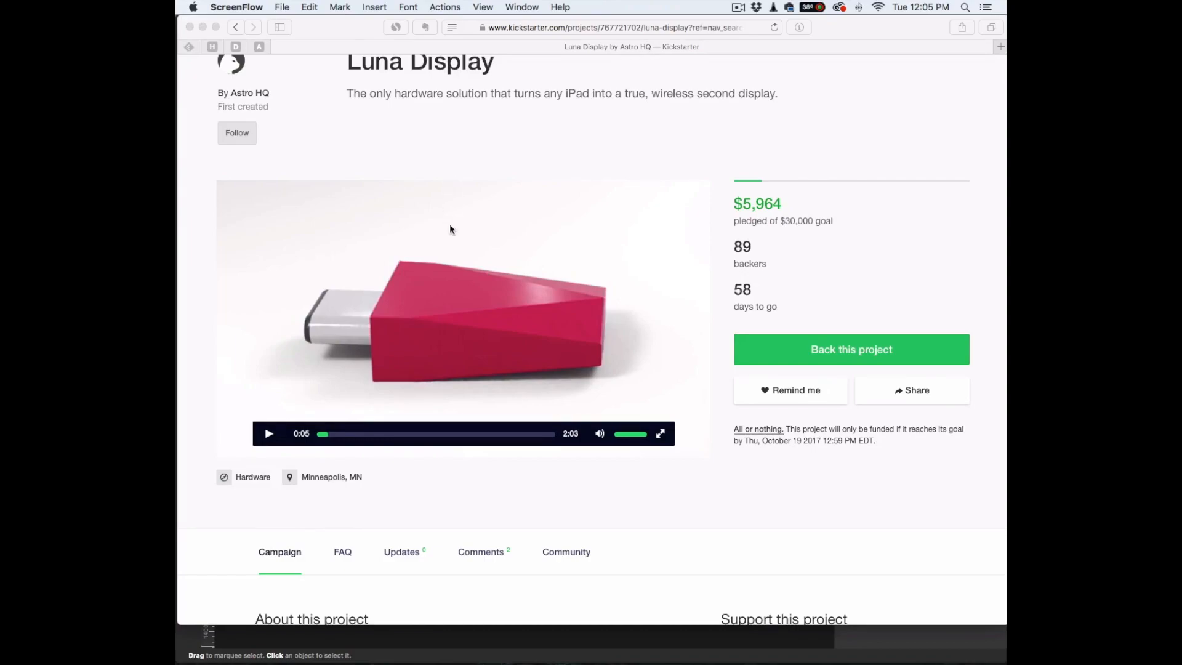
{"action": "scroll", "scroll_direction": "down", "scroll_amount": 3}
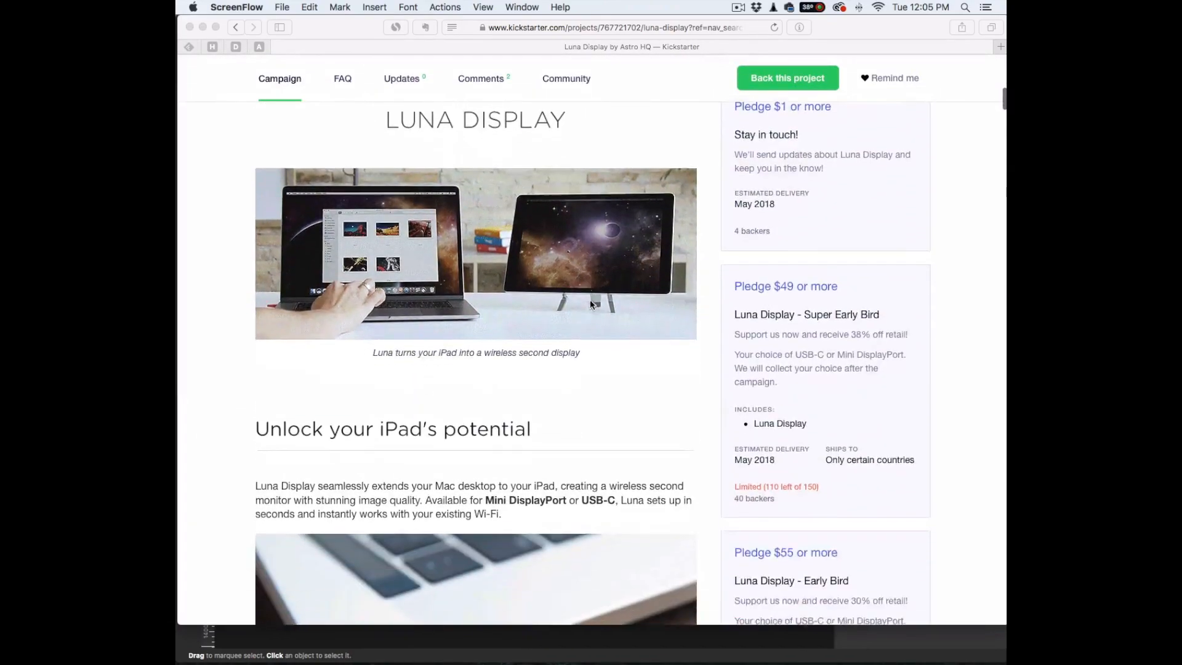
{"action": "scroll", "scroll_direction": "down", "scroll_amount": 3}
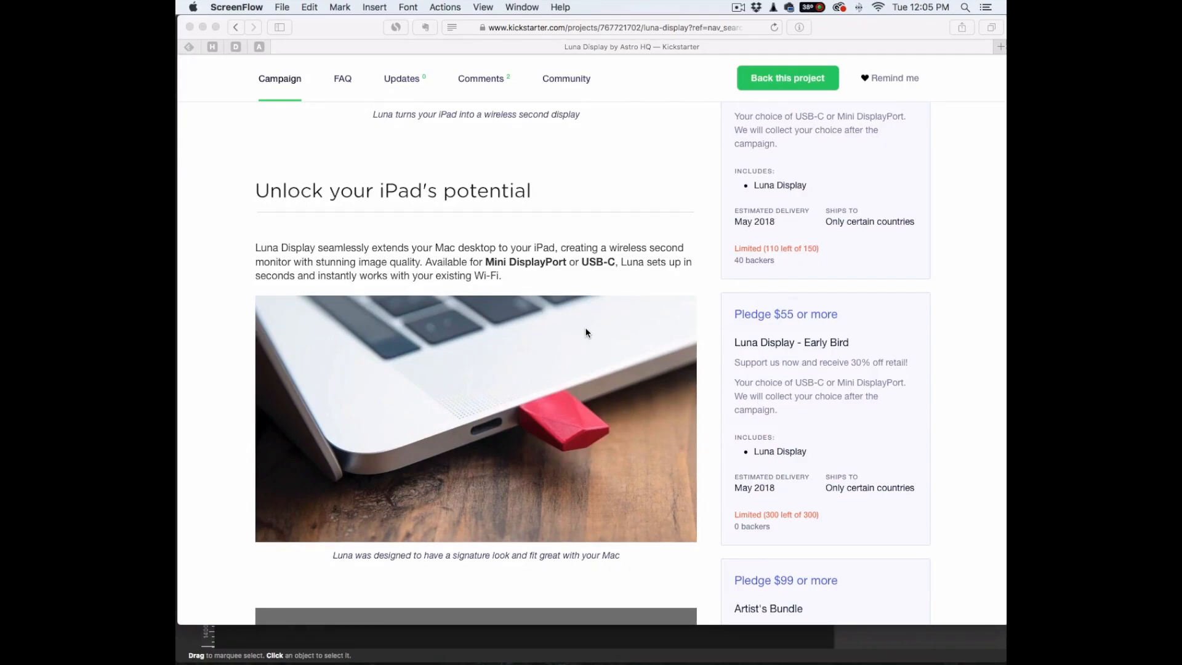
{"action": "scroll", "scroll_direction": "down", "scroll_amount": 3}
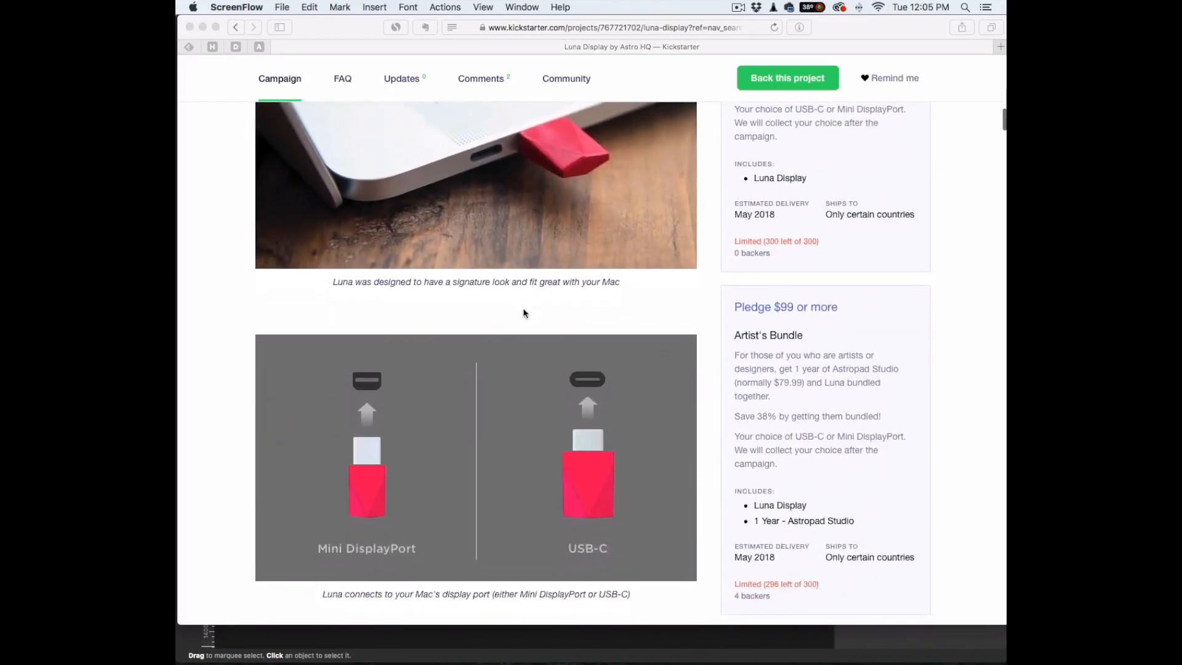
{"action": "scroll", "scroll_direction": "down", "scroll_amount": 3}
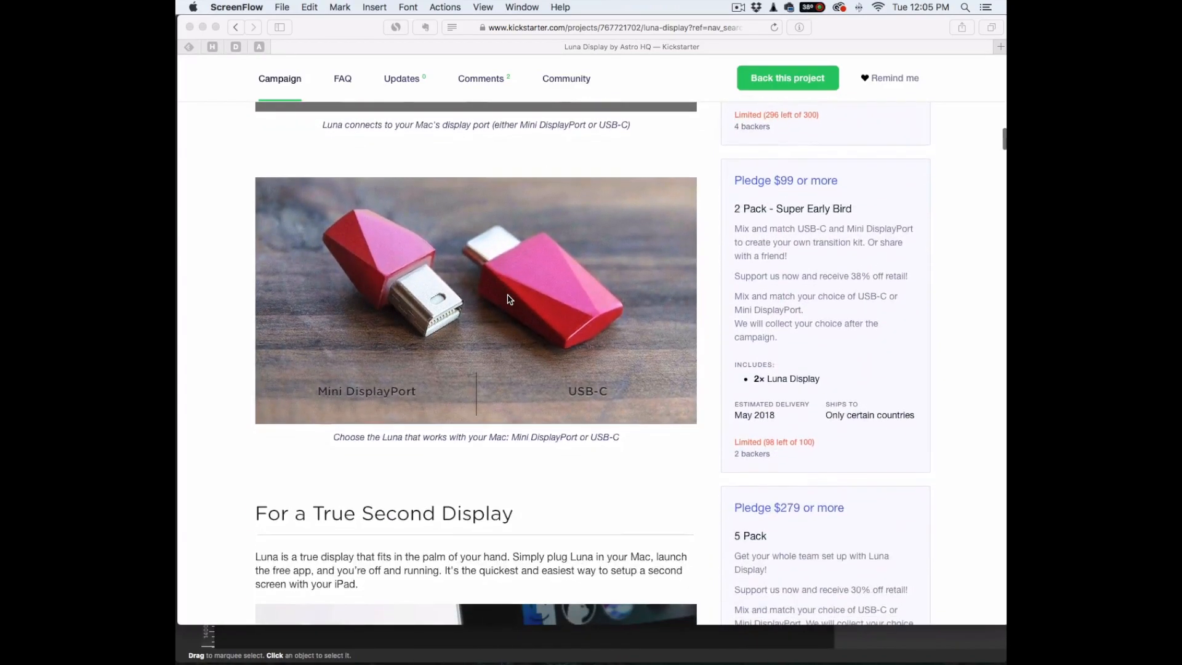
{"action": "scroll", "scroll_direction": "down", "scroll_amount": 3}
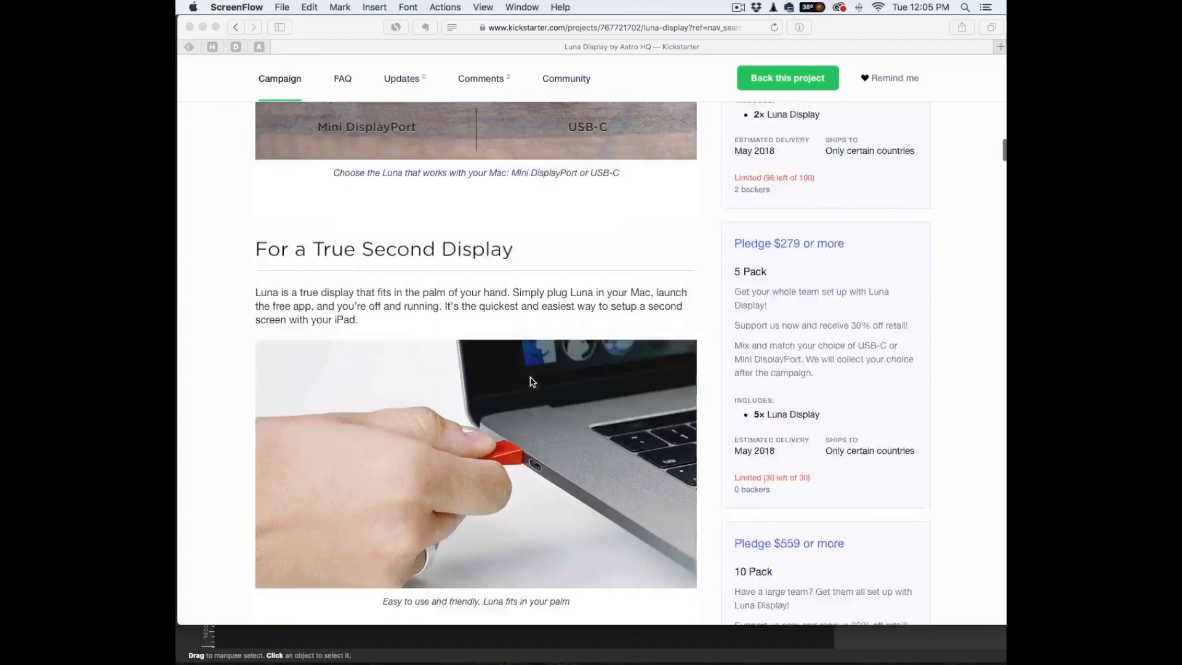
{"action": "scroll", "scroll_direction": "down", "scroll_amount": 3}
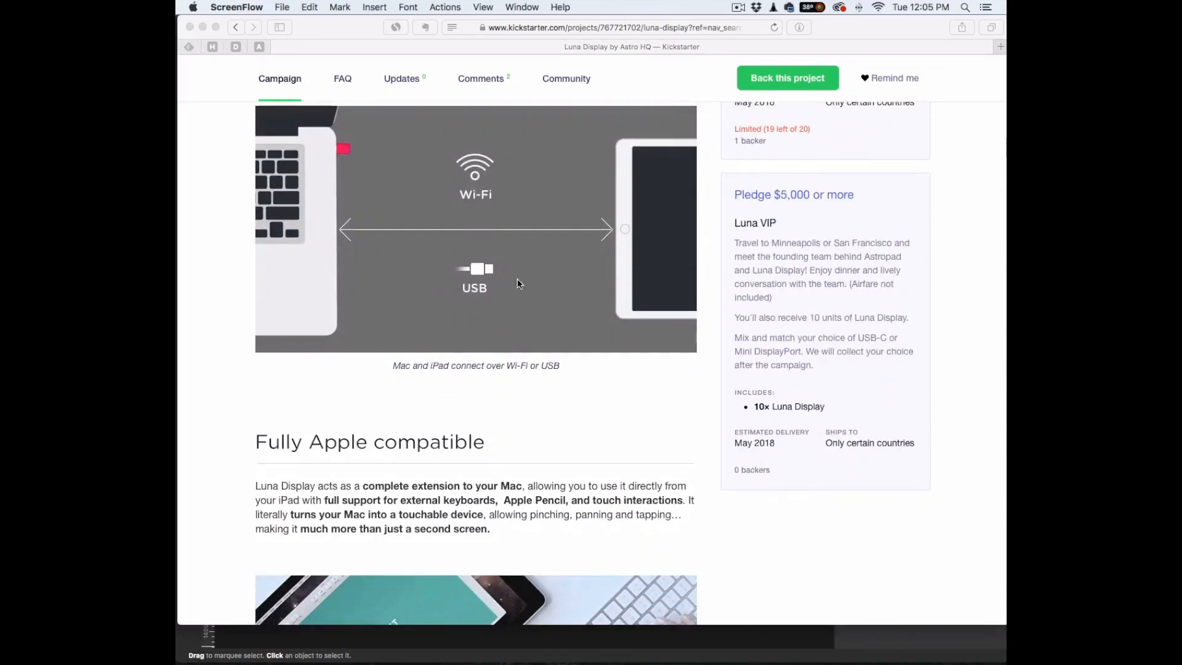
{"action": "scroll", "scroll_direction": "down", "scroll_amount": 3}
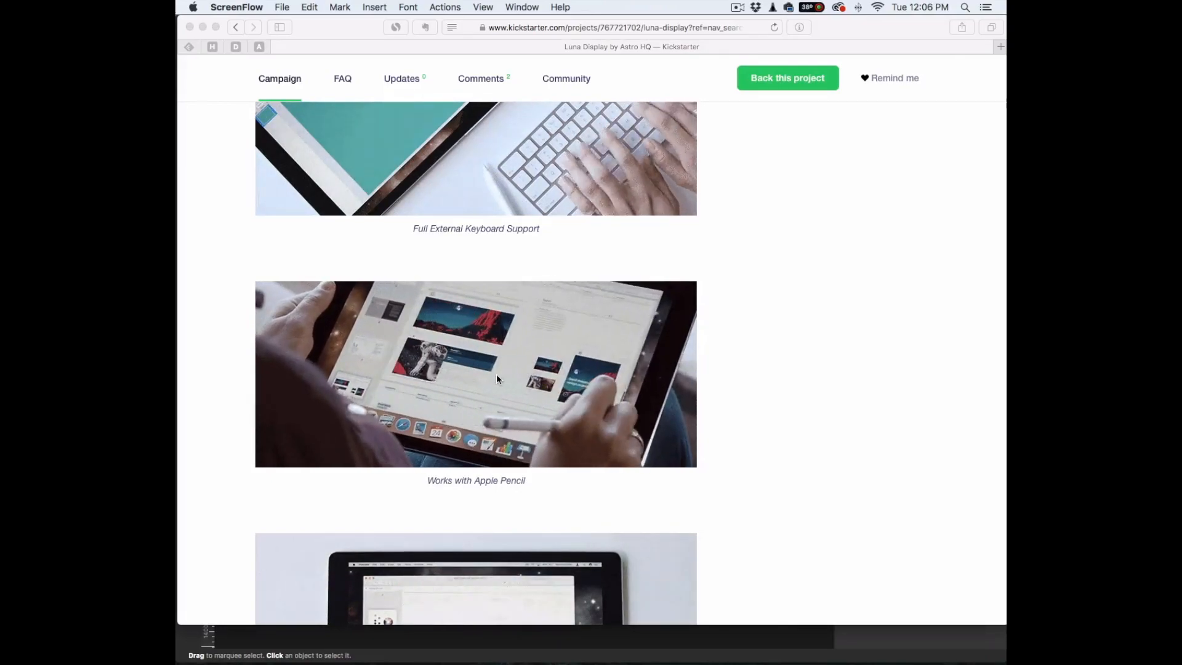
{"action": "scroll", "scroll_direction": "down", "scroll_amount": 3}
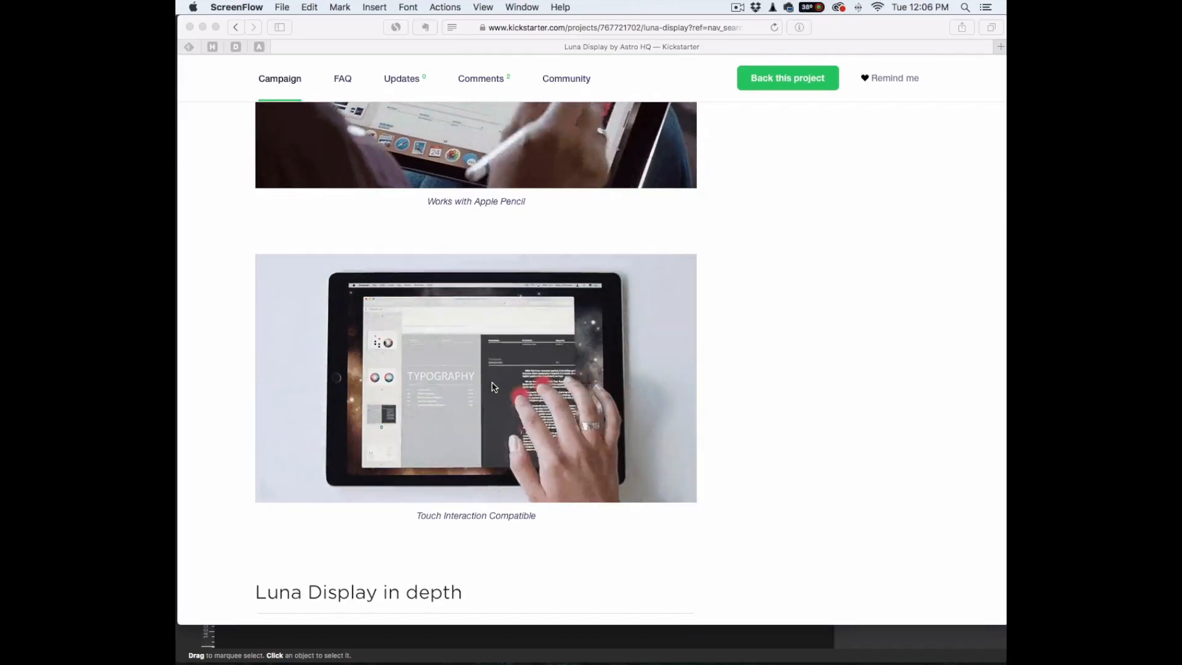
{"action": "scroll", "scroll_direction": "down", "scroll_amount": 3}
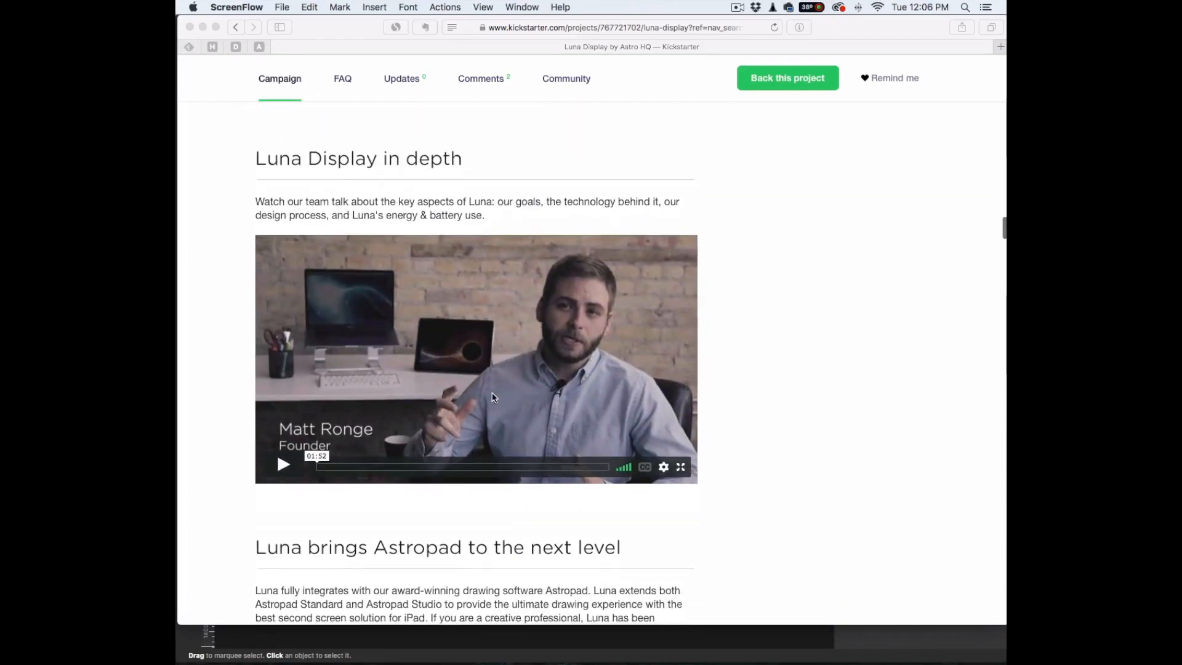
{"action": "scroll", "scroll_direction": "down", "scroll_amount": 3}
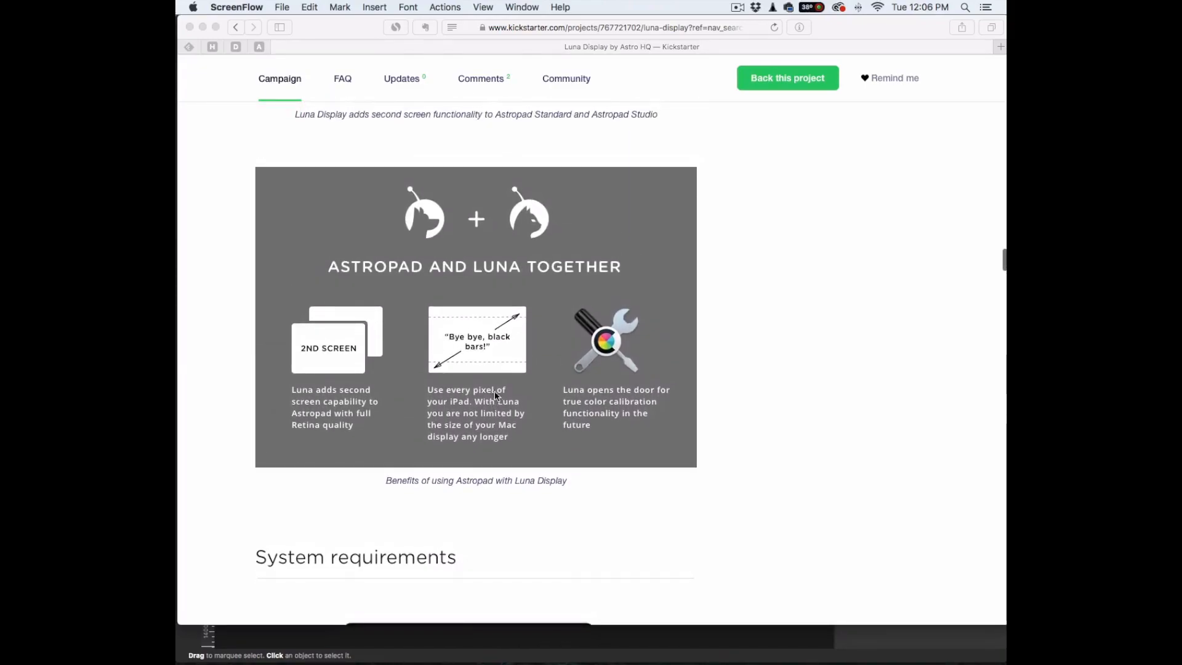
{"action": "mouse_move", "coordinate": [551, 398]}
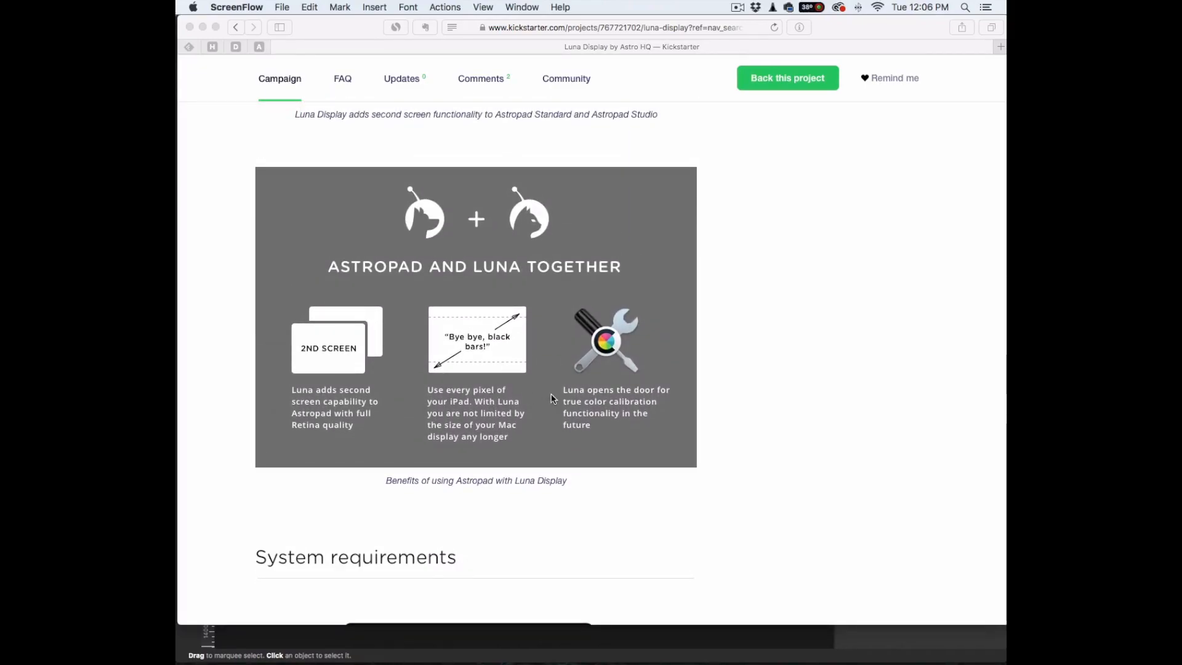